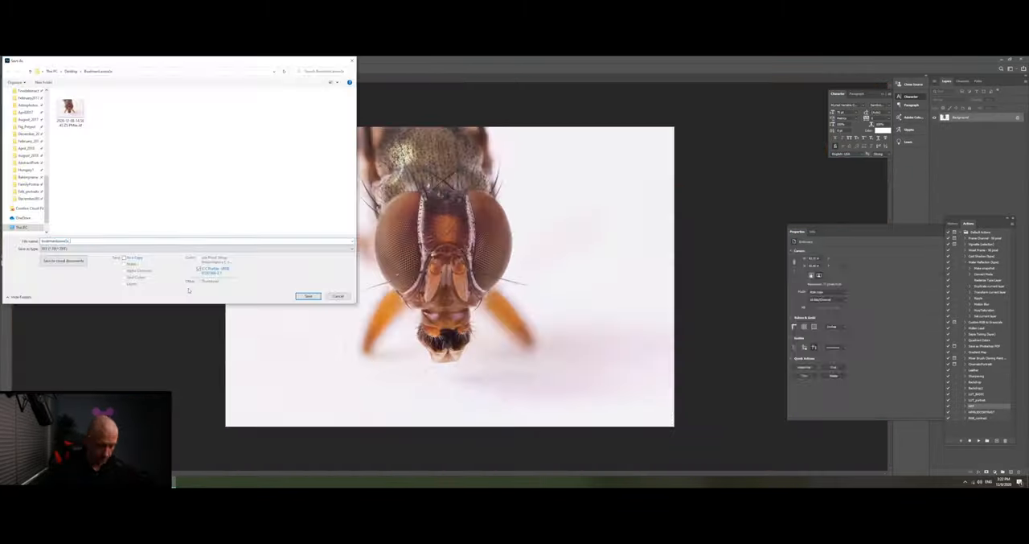
Choose the destination folder in the Save As dialog for the frontal fly-face image.
left_click(307, 296)
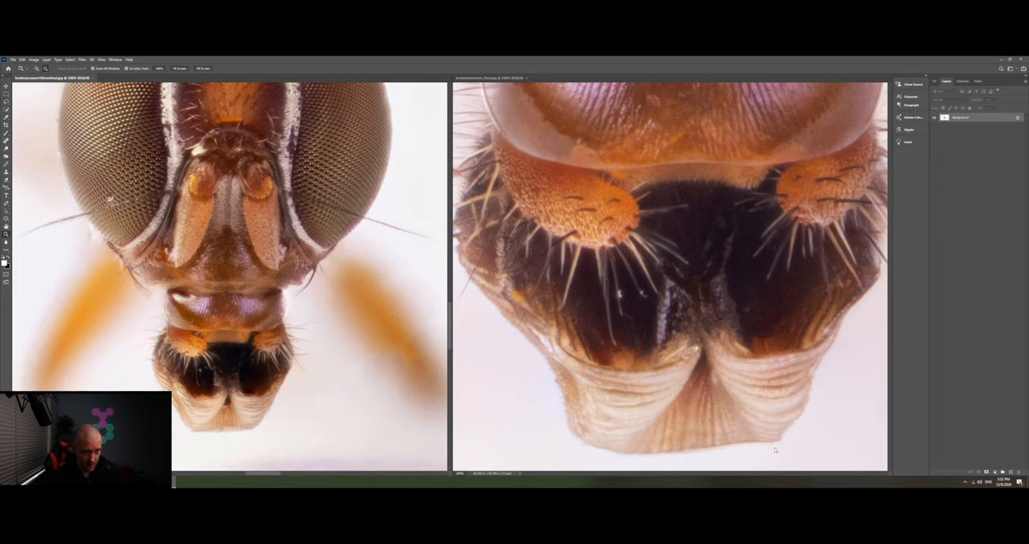
mouse_move(768, 447)
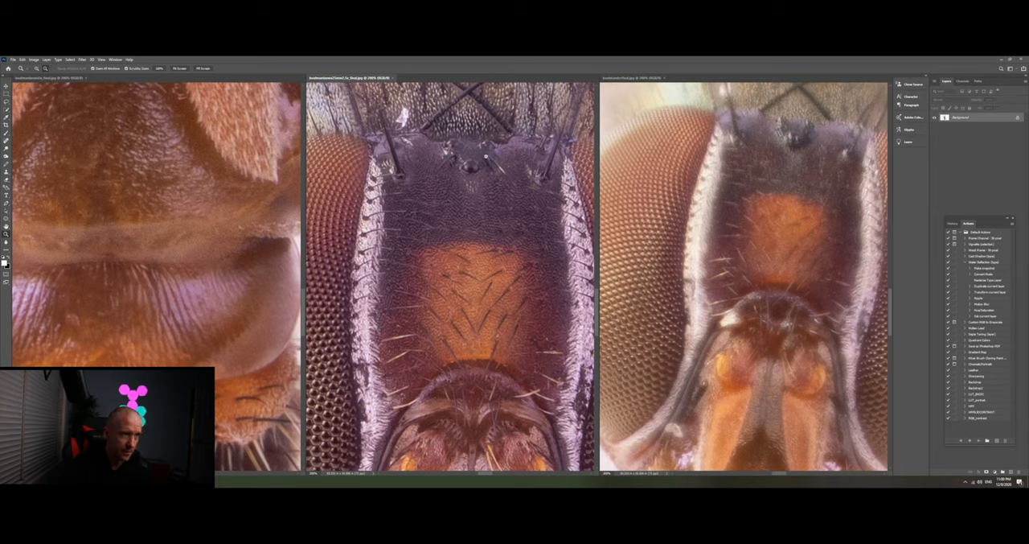
mouse_move(745, 138)
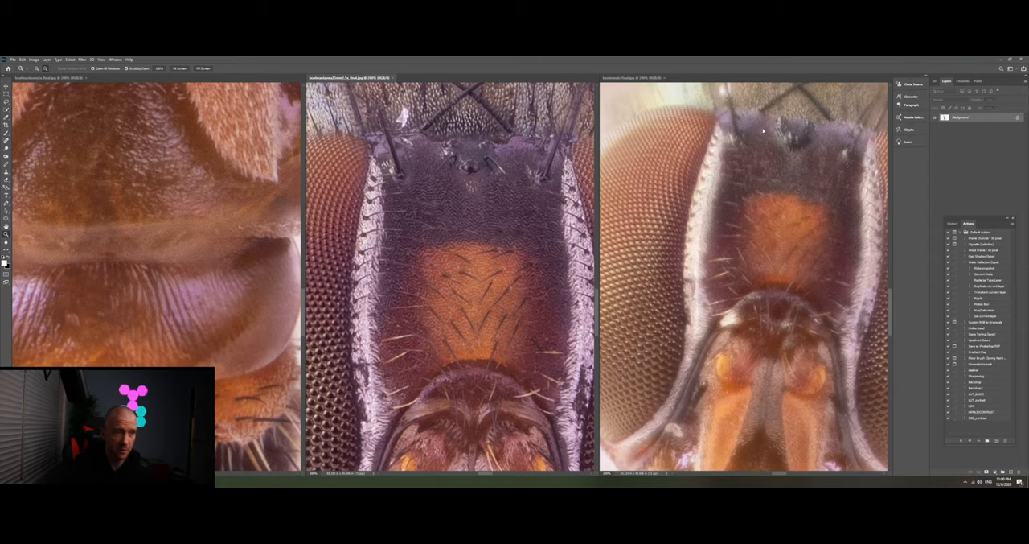
mouse_move(837, 201)
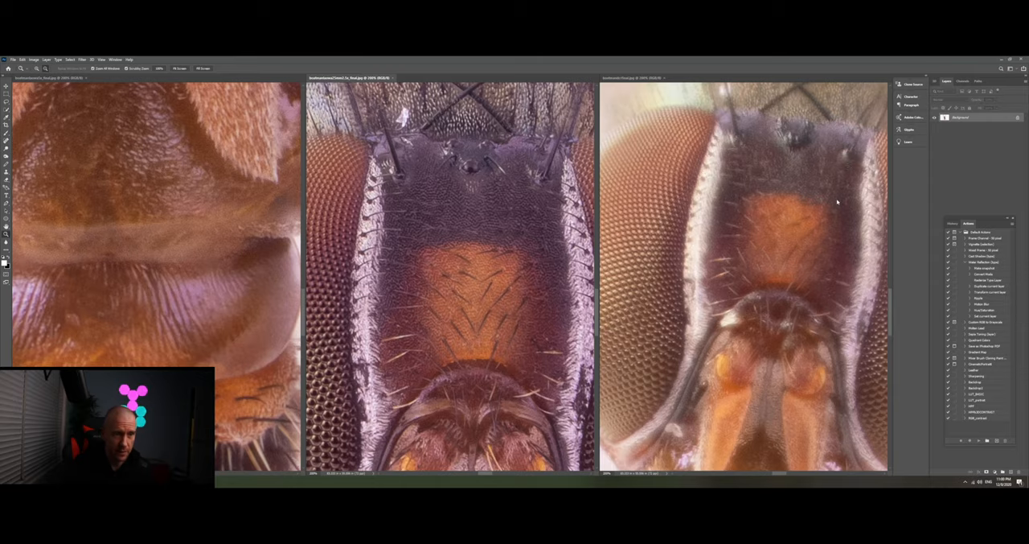